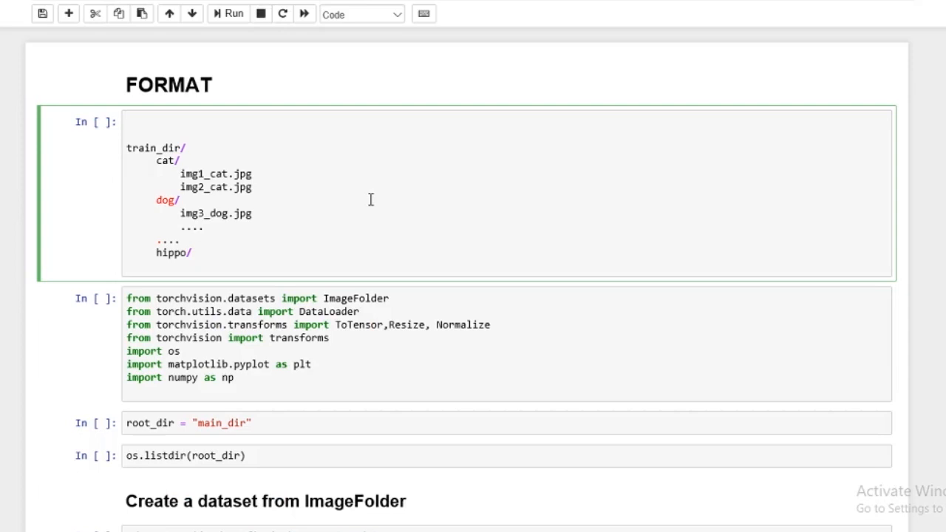
Step: Choose Windows as the OS and Pip as the package so the pip3 install commands for CUDA 9.0 appear
{"action": "left_click", "coordinate": [175, 160]}
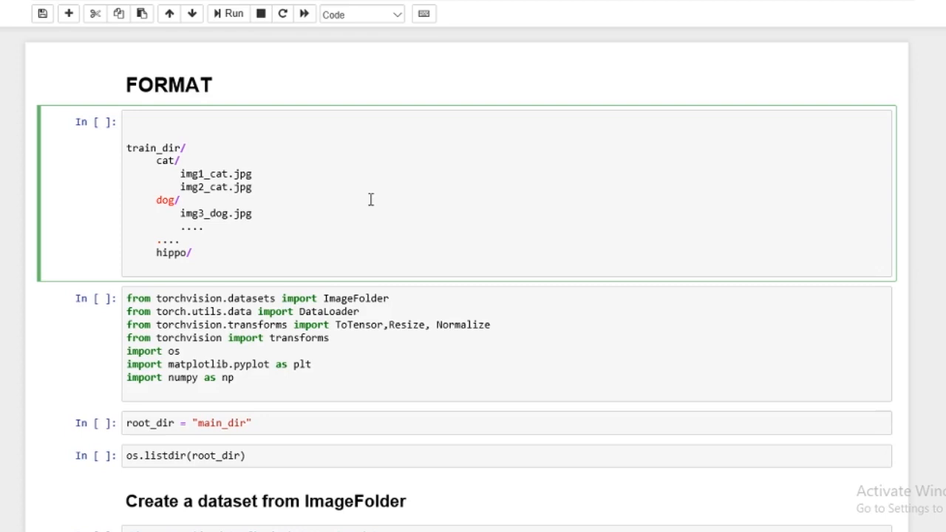
{"action": "left_click", "coordinate": [180, 160]}
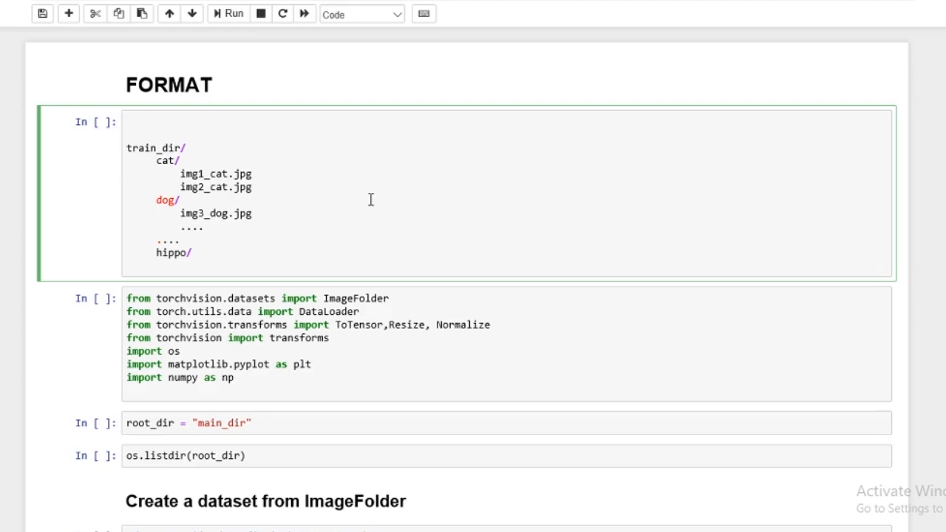
{"action": "left_click", "coordinate": [179, 160]}
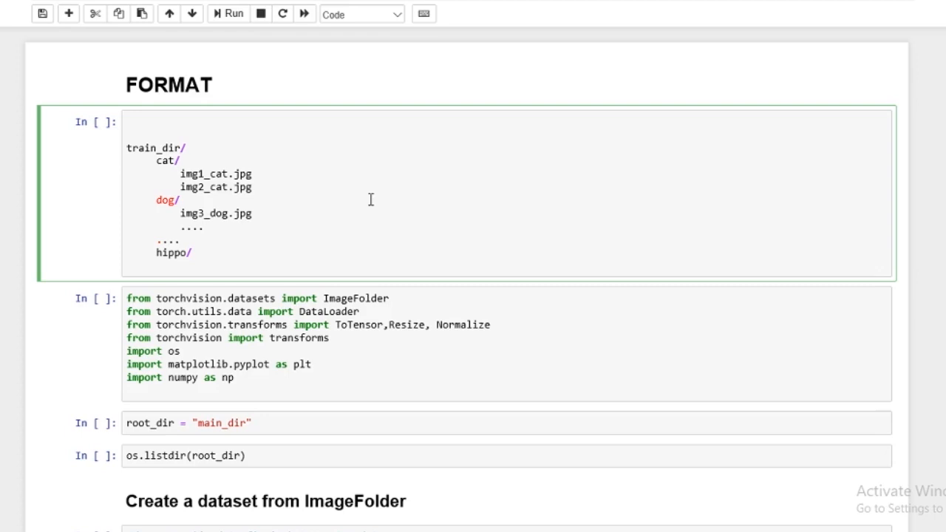
{"action": "left_click", "coordinate": [181, 160]}
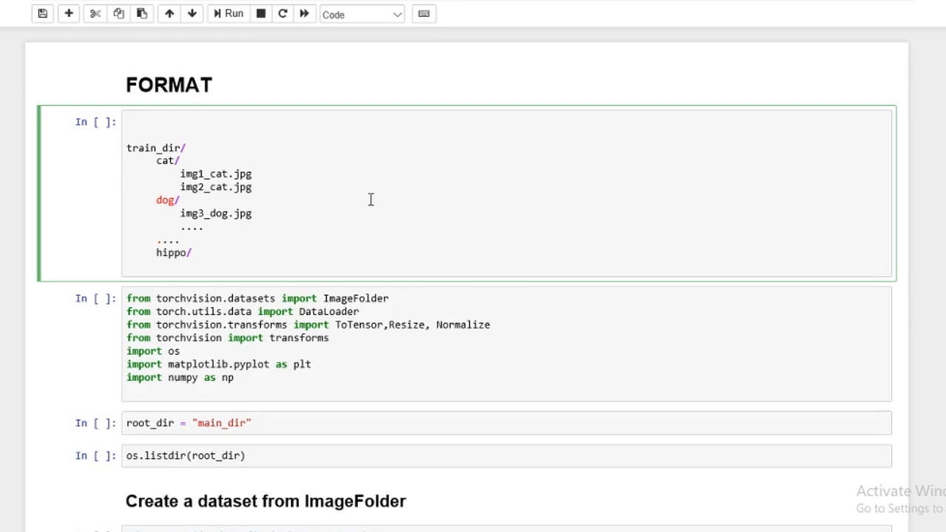
{"action": "left_click", "coordinate": [181, 161]}
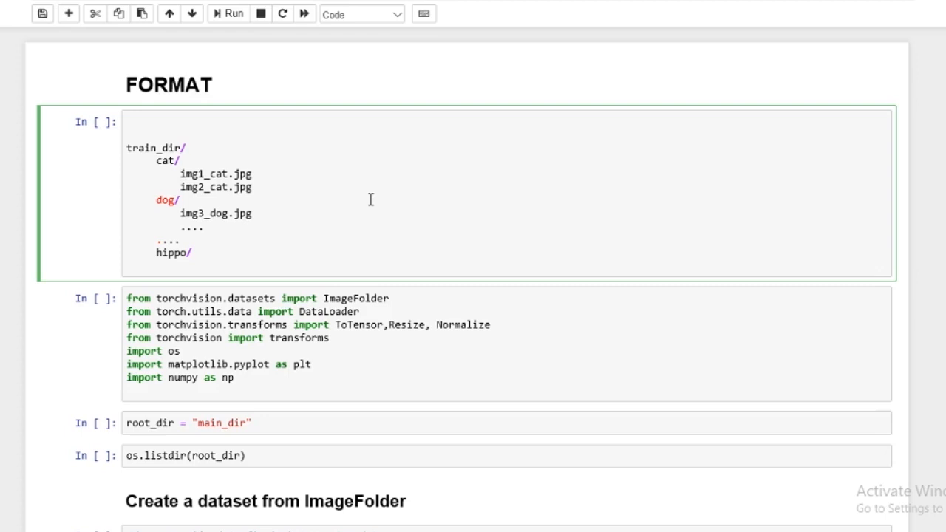
{"action": "left_click", "coordinate": [180, 161]}
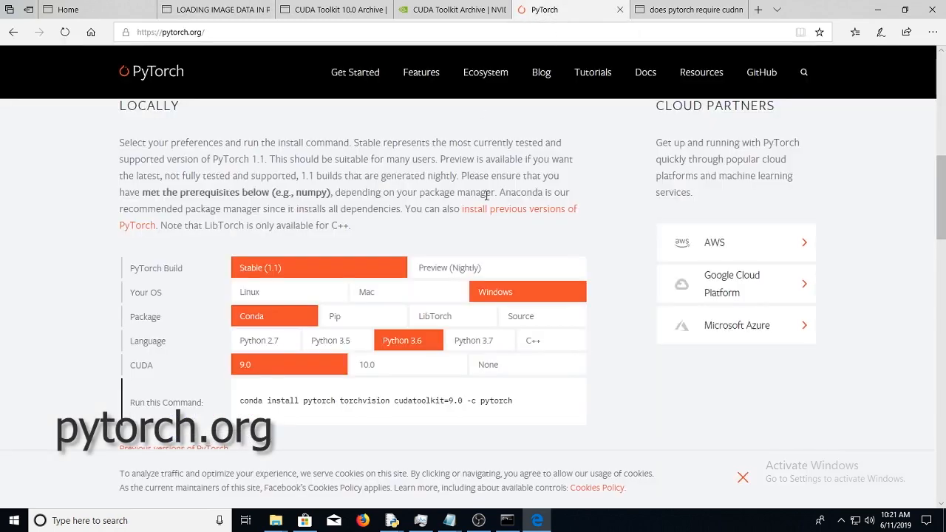
{"action": "scroll", "scroll_direction": "down", "scroll_amount": 3}
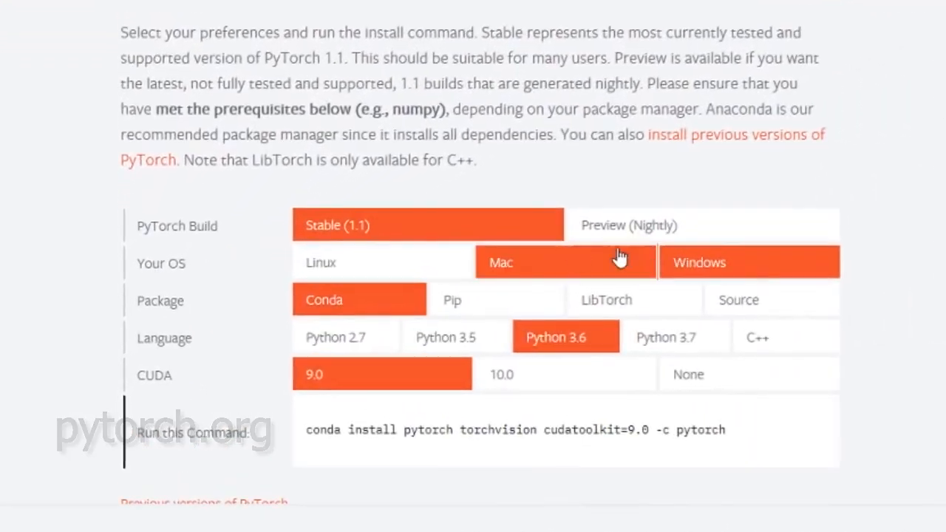
{"action": "left_click", "coordinate": [749, 263]}
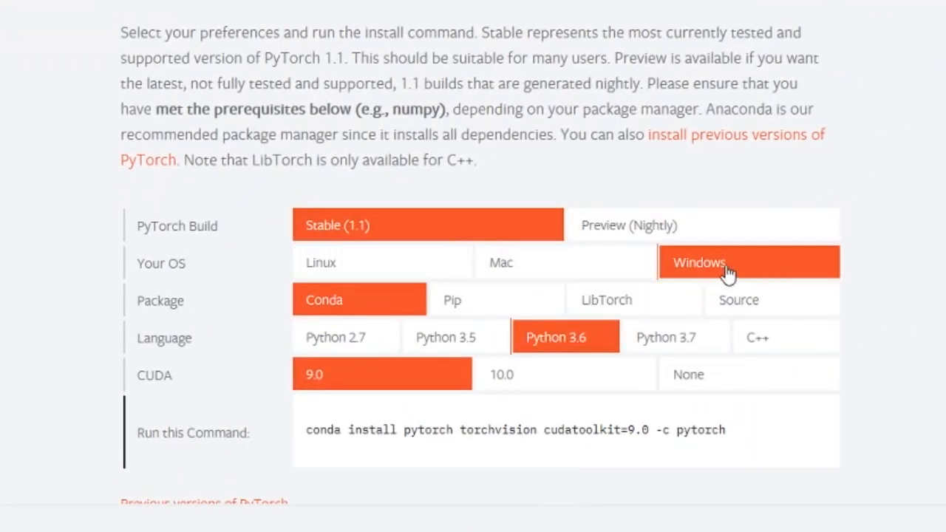
{"action": "mouse_move", "coordinate": [397, 309]}
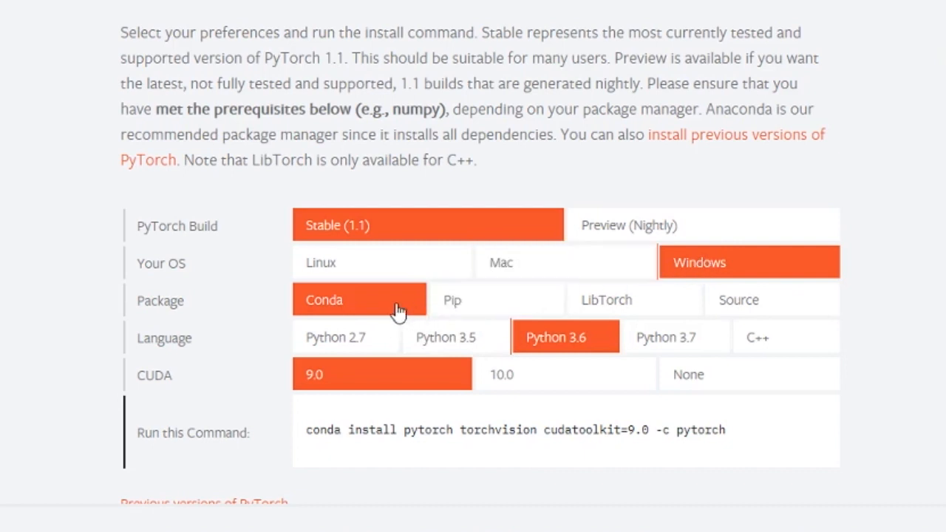
{"action": "left_click", "coordinate": [452, 299]}
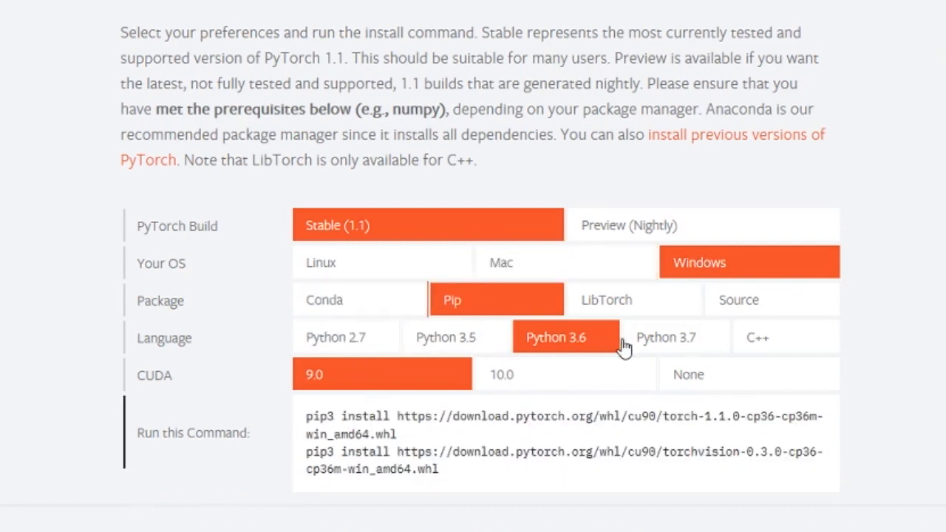
{"action": "mouse_move", "coordinate": [336, 362]}
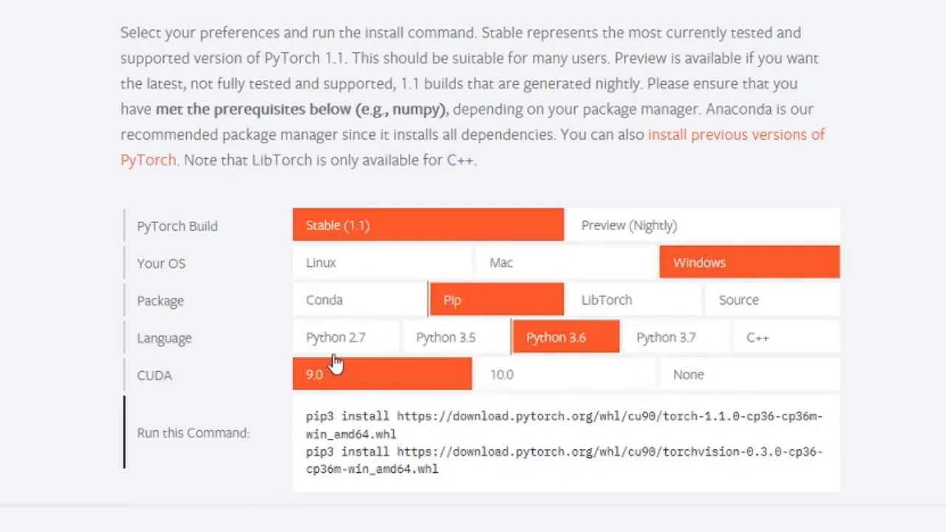
{"action": "mouse_move", "coordinate": [209, 389]}
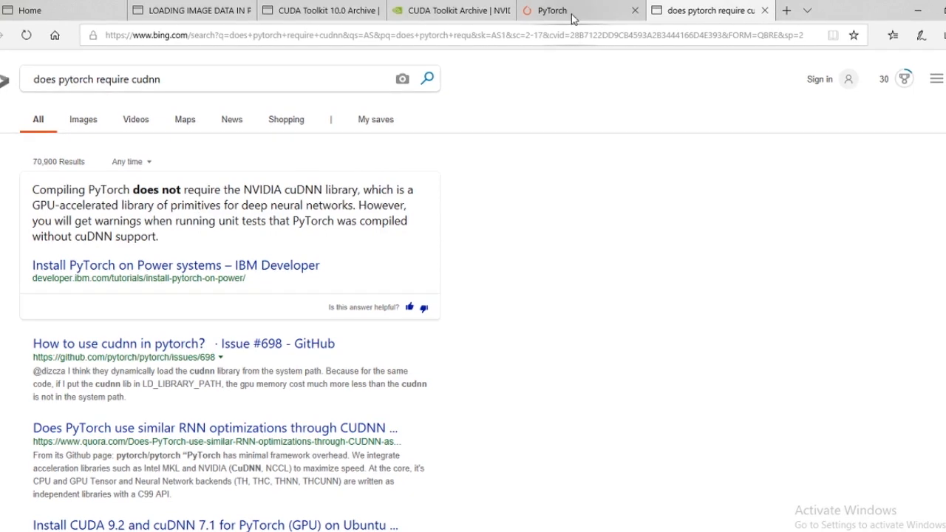
{"action": "mouse_move", "coordinate": [566, 12]}
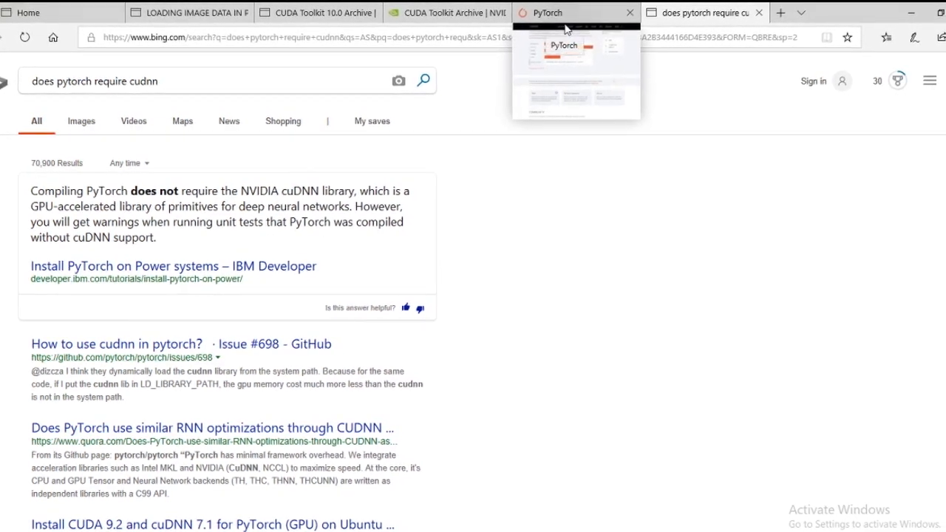
Step: Leave the Bing cuDNN results, revisit the PyTorch install page, then bring up the NVIDIA CUDA Toolkit page
{"action": "left_click", "coordinate": [569, 13]}
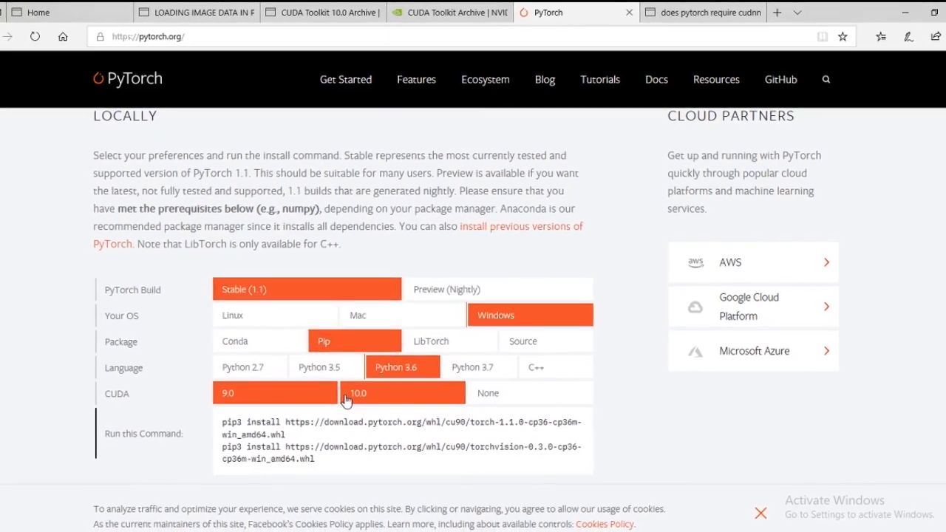
{"action": "scroll", "scroll_direction": "down", "scroll_amount": 3}
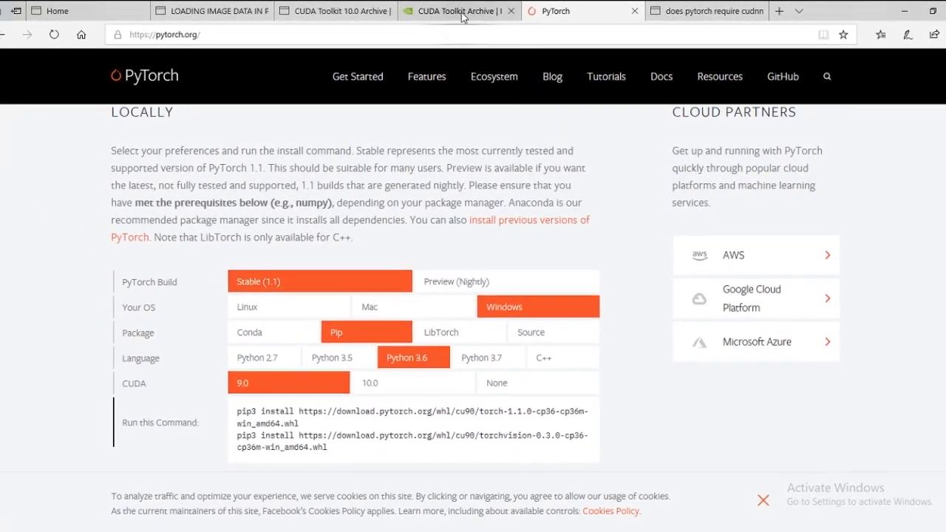
{"action": "left_click", "coordinate": [458, 10]}
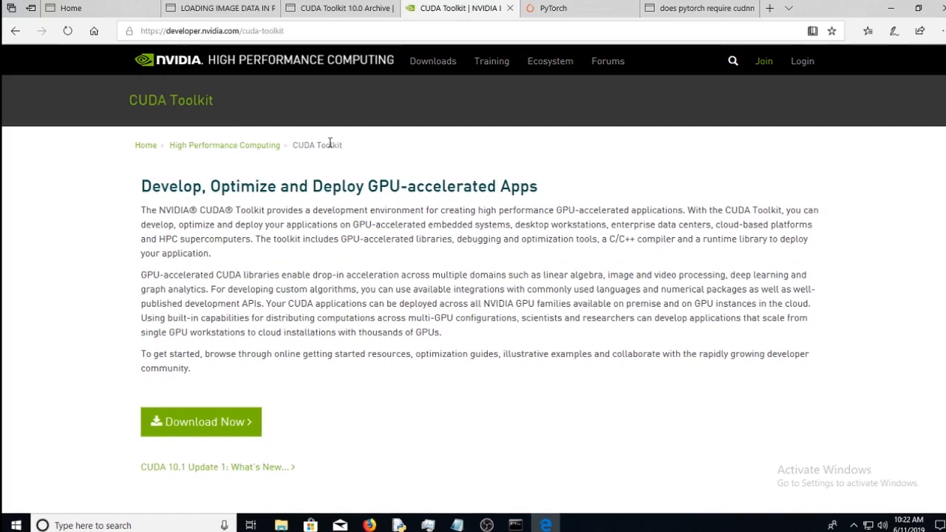
{"action": "mouse_move", "coordinate": [200, 420]}
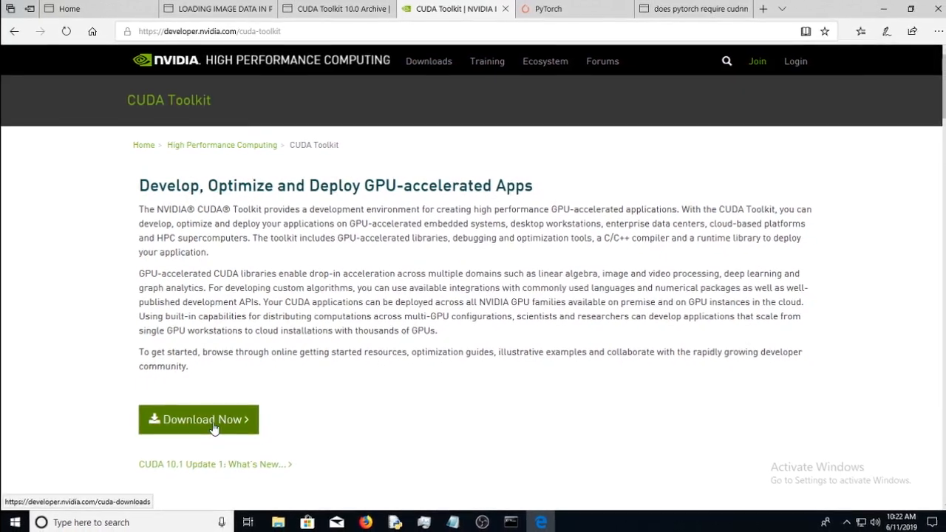
Step: Go from CUDA Toolkit Download Now to Legacy Releases and point at the CUDA Toolkit 9.0 archive entry
{"action": "left_click", "coordinate": [198, 419]}
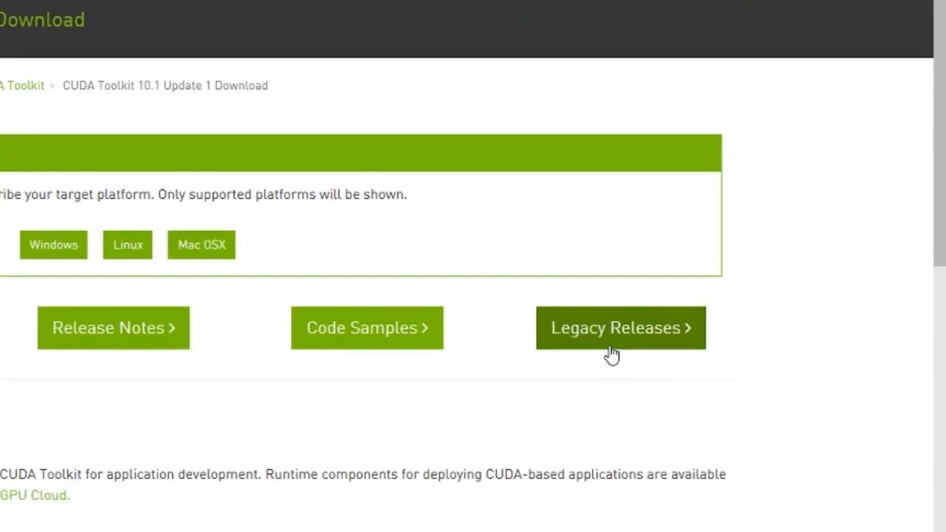
{"action": "left_click", "coordinate": [620, 328]}
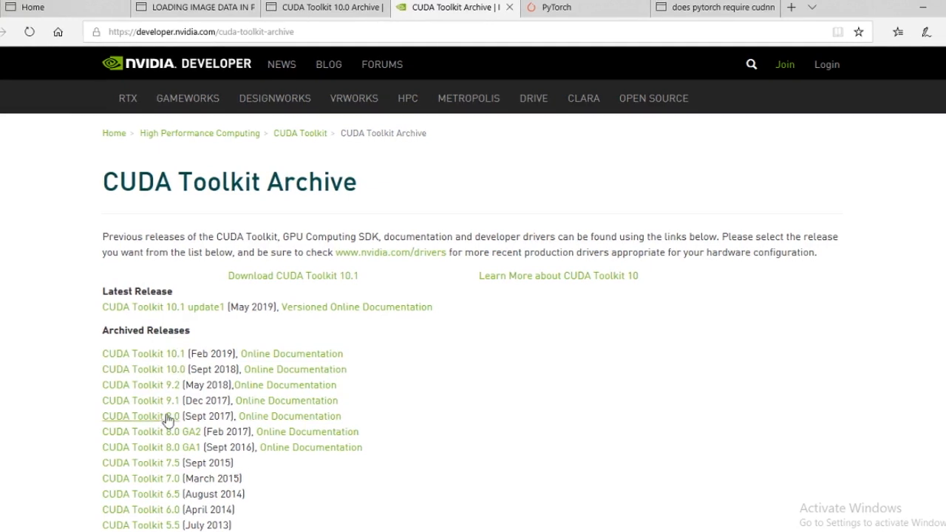
{"action": "left_click", "coordinate": [551, 7]}
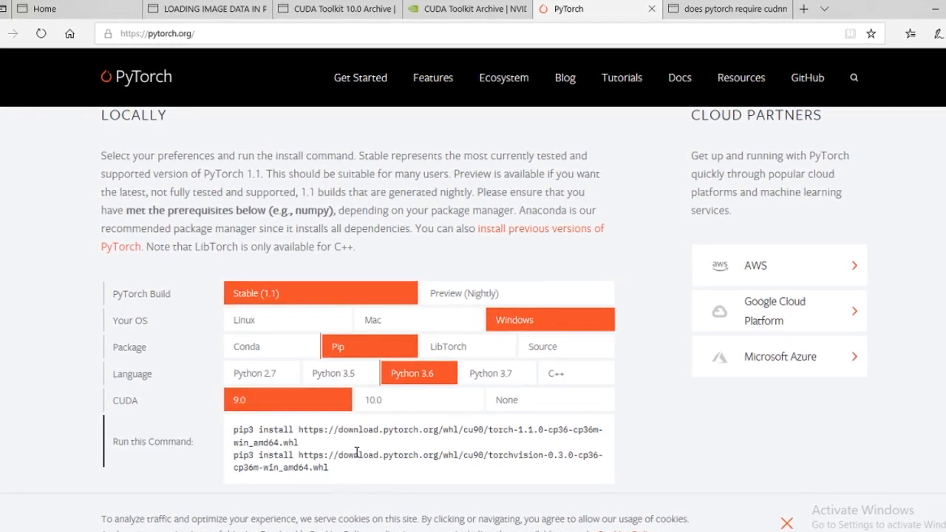
Step: Glance at the PyTorch pip3 command, then return to the CUDA Toolkit Archive listing
{"action": "left_click", "coordinate": [467, 9]}
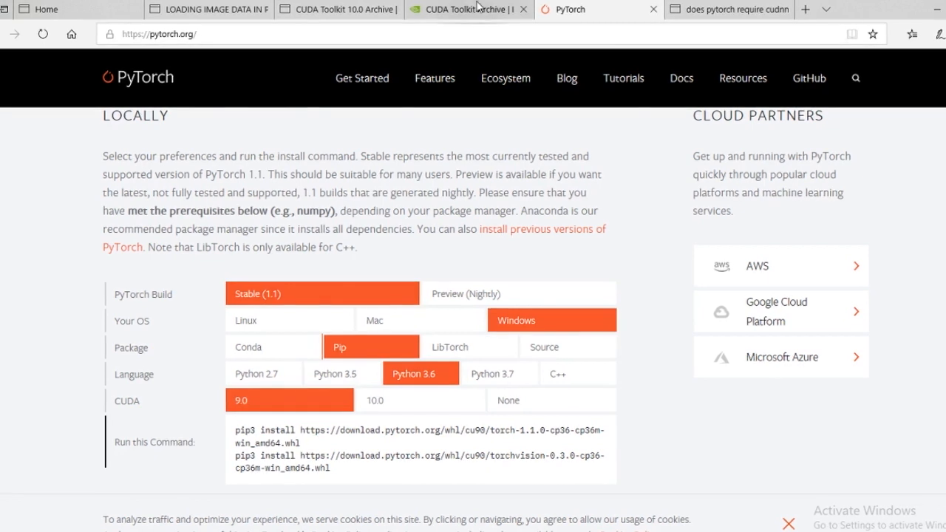
{"action": "left_click", "coordinate": [468, 9]}
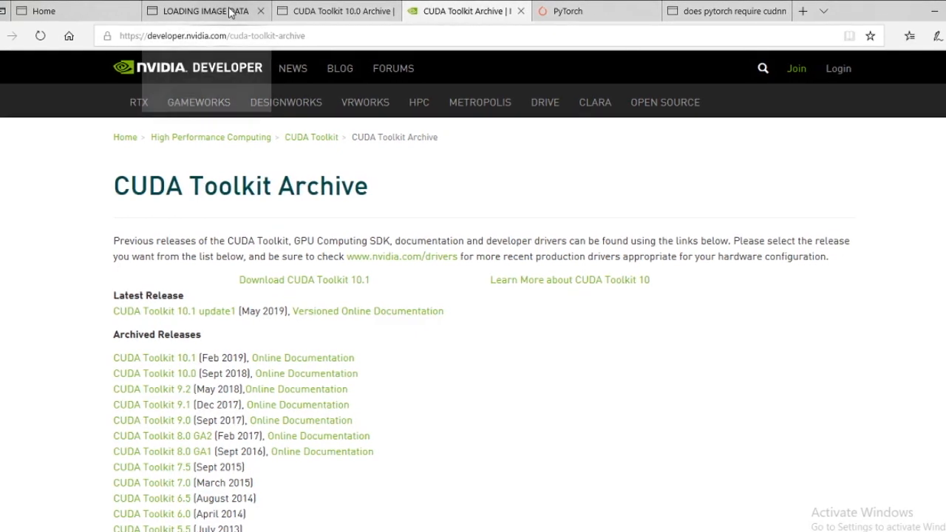
{"action": "mouse_move", "coordinate": [200, 10]}
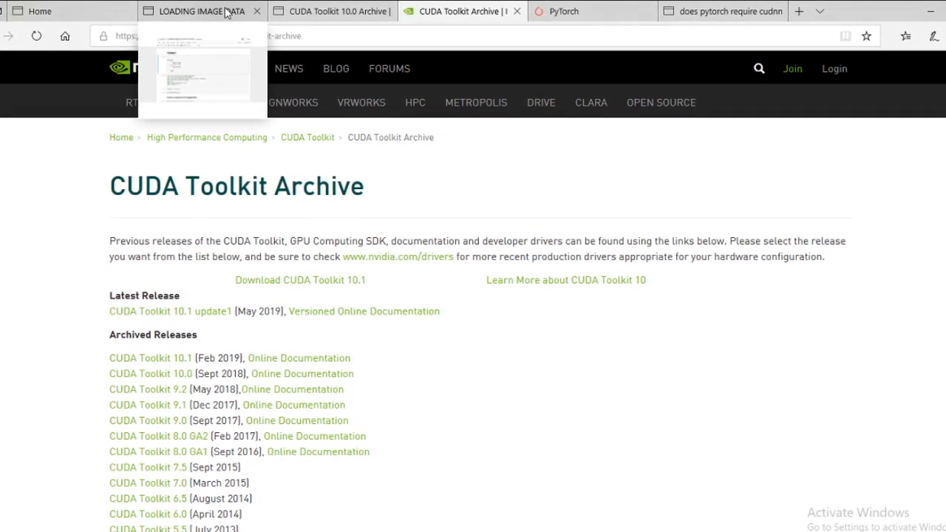
Step: Review the notebook's train_dir FORMAT cell, highlighting the dog/ folder example lines
{"action": "left_click", "coordinate": [199, 11]}
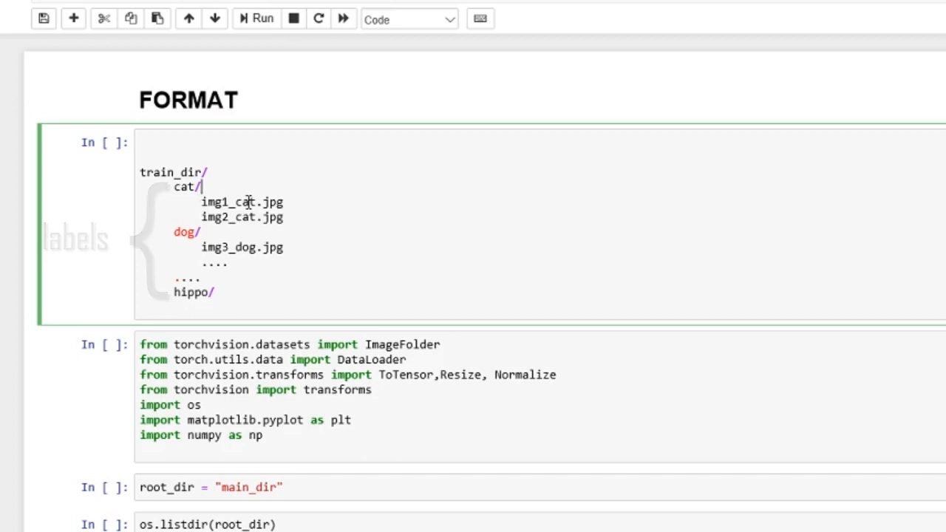
{"action": "left_click_drag", "start_coordinate": [174, 186], "coordinate": [284, 217]}
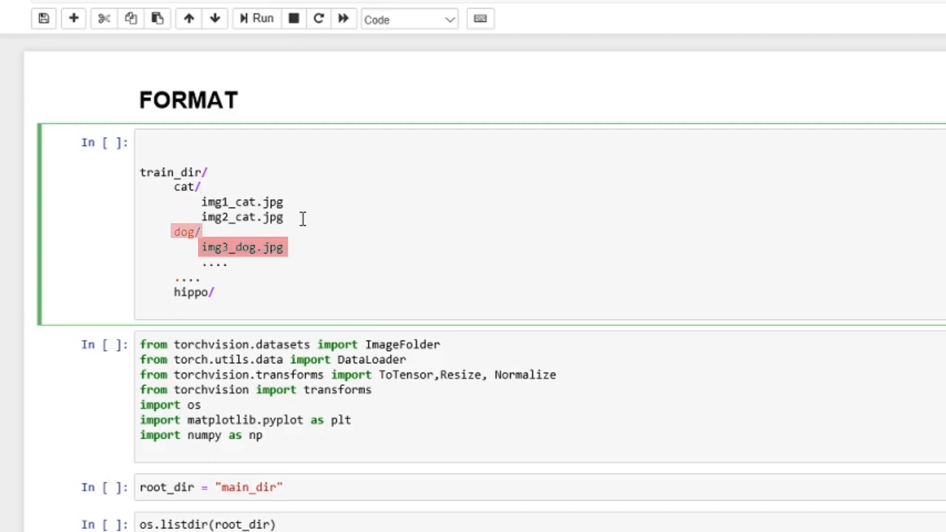
{"action": "mouse_move", "coordinate": [201, 205]}
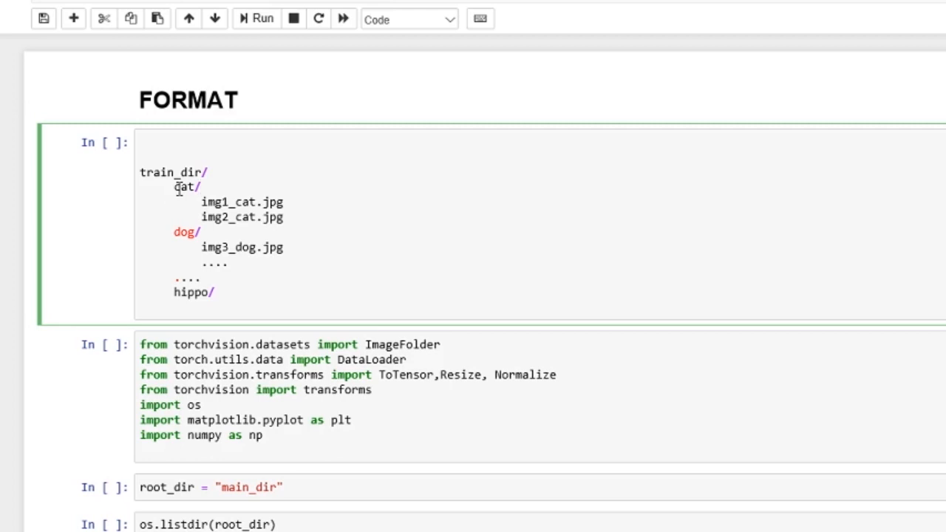
{"action": "left_click", "coordinate": [202, 186]}
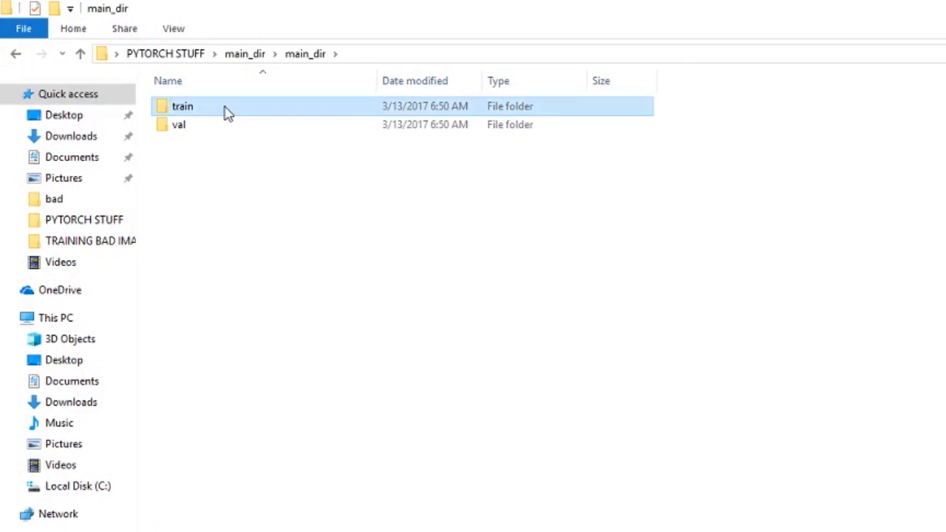
Step: Browse into train's ants class folder and view an ant image then the next bee image in Photos
{"action": "double_click", "coordinate": [183, 105]}
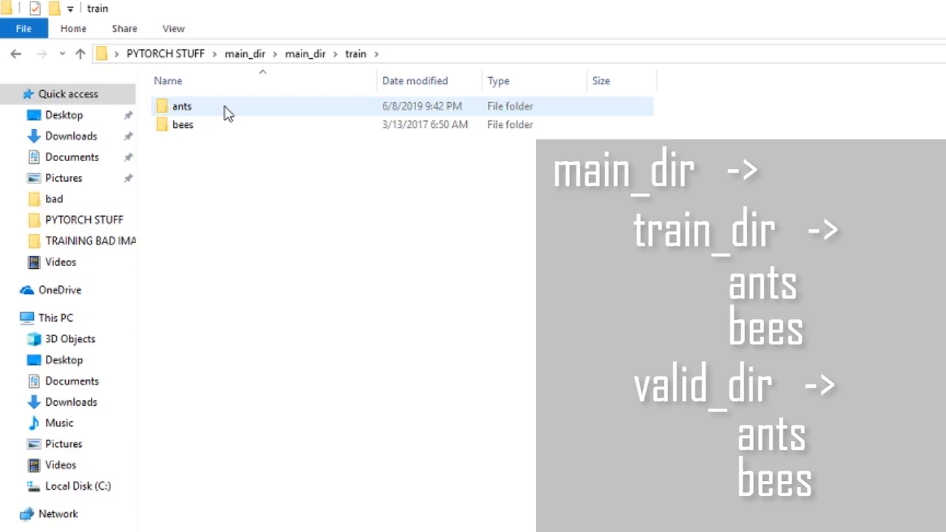
{"action": "mouse_move", "coordinate": [253, 110]}
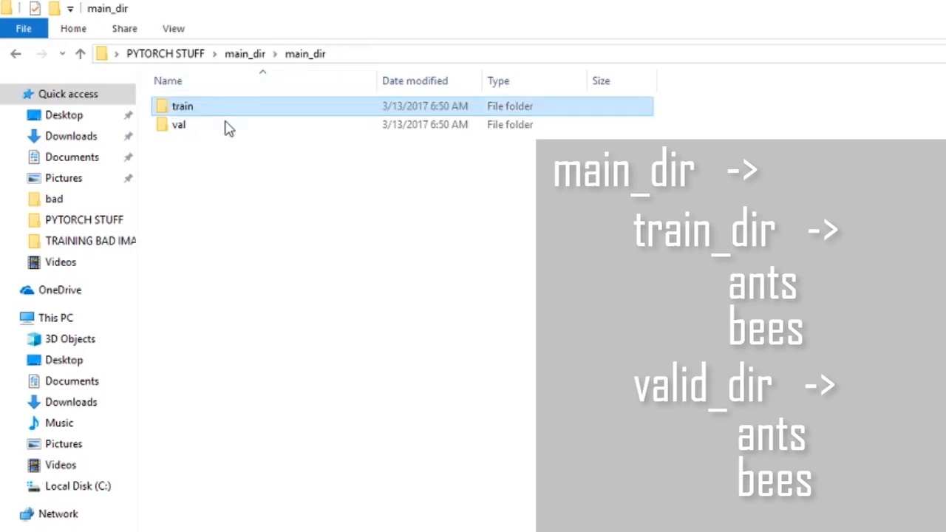
{"action": "double_click", "coordinate": [182, 106]}
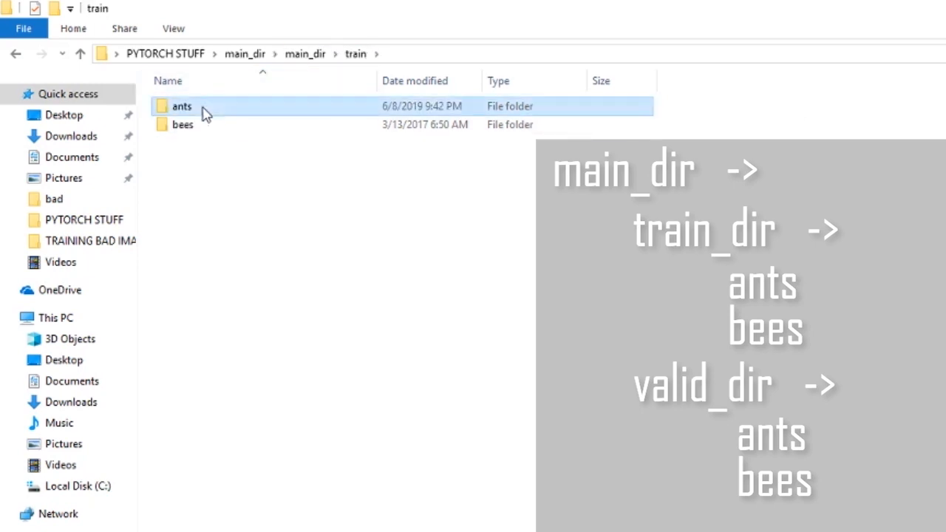
{"action": "left_click", "coordinate": [182, 124]}
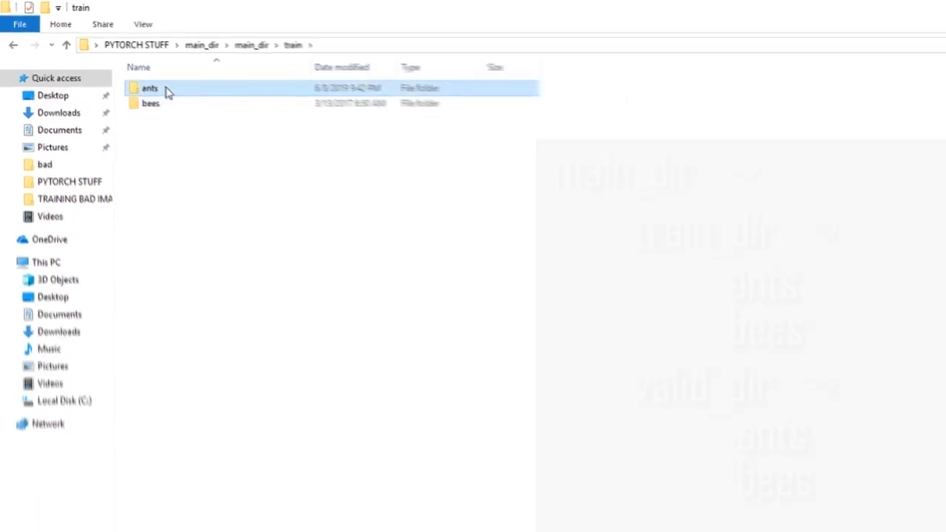
{"action": "double_click", "coordinate": [149, 88]}
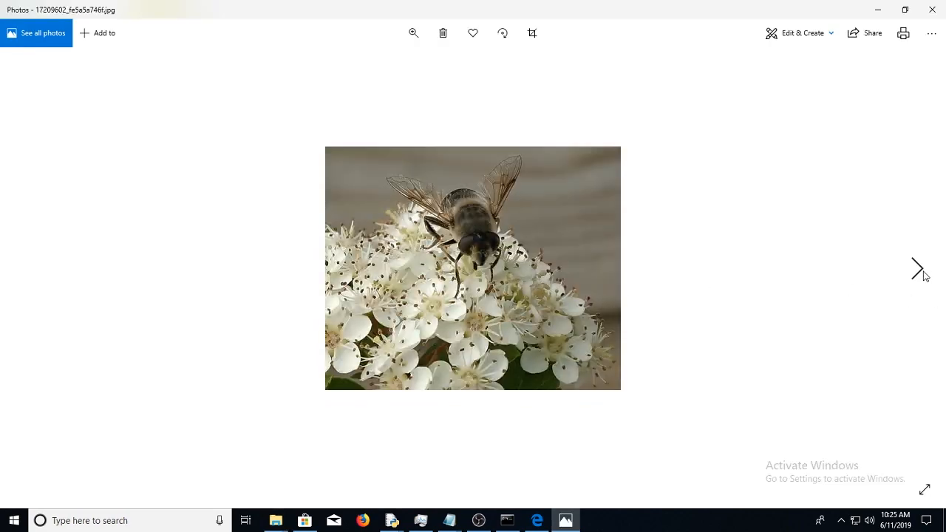
{"action": "left_click", "coordinate": [918, 267]}
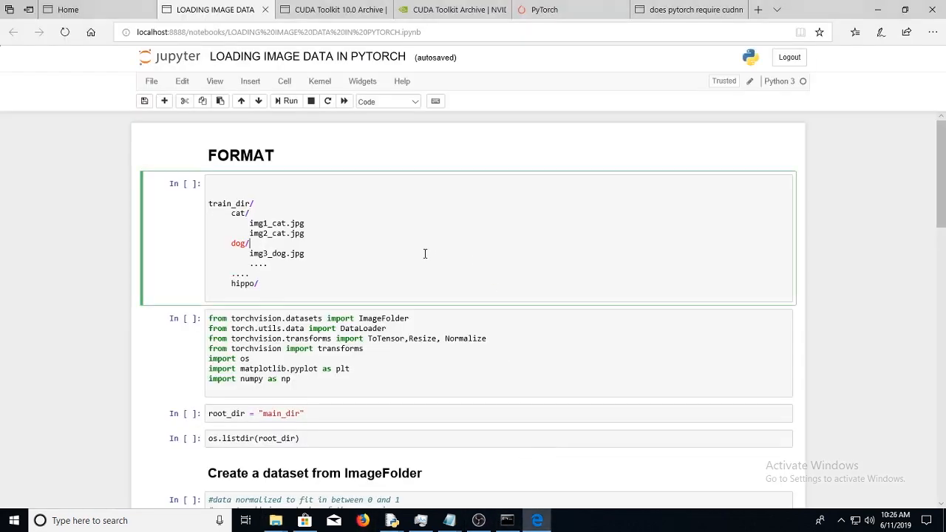
Step: Scroll the notebook back through the folder-format example toward the imports and root_dir cells
{"action": "scroll", "scroll_direction": "down", "scroll_amount": 3}
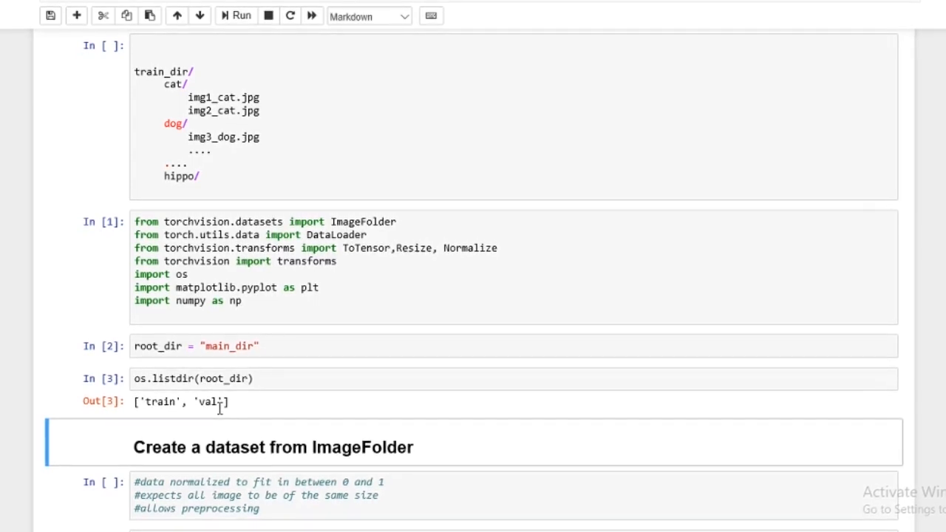
{"action": "scroll", "scroll_direction": "down", "scroll_amount": 3}
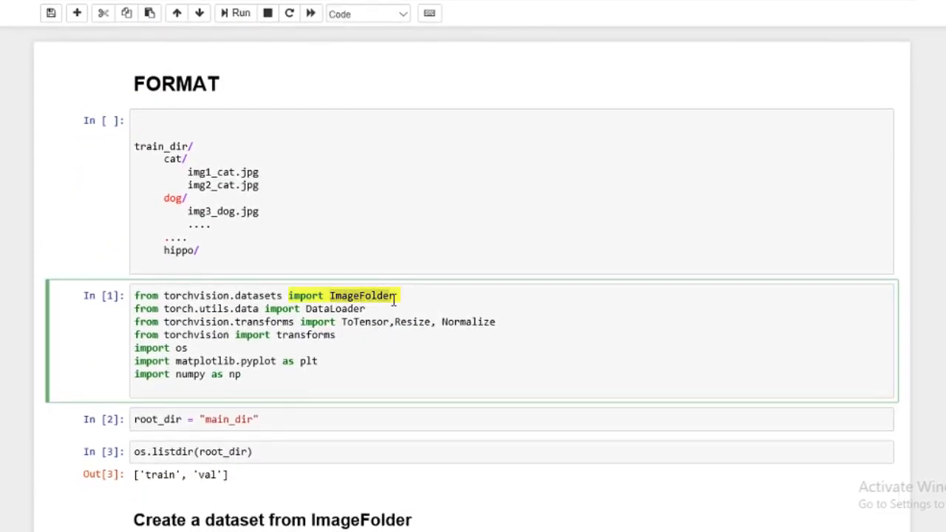
{"action": "scroll", "scroll_direction": "down", "scroll_amount": 3}
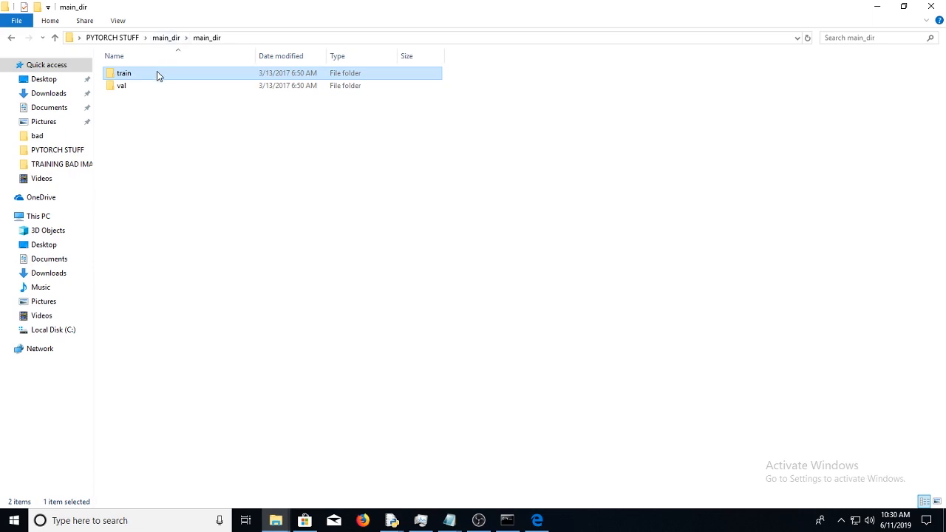
Step: Show the ants and bees class folders inside train, then return to the notebook in Edge
{"action": "double_click", "coordinate": [123, 72]}
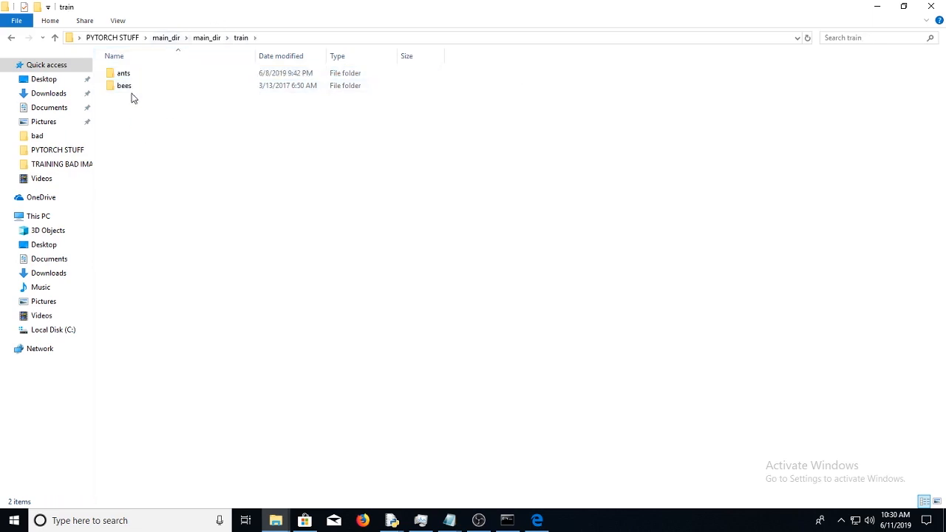
{"action": "left_click", "coordinate": [124, 73]}
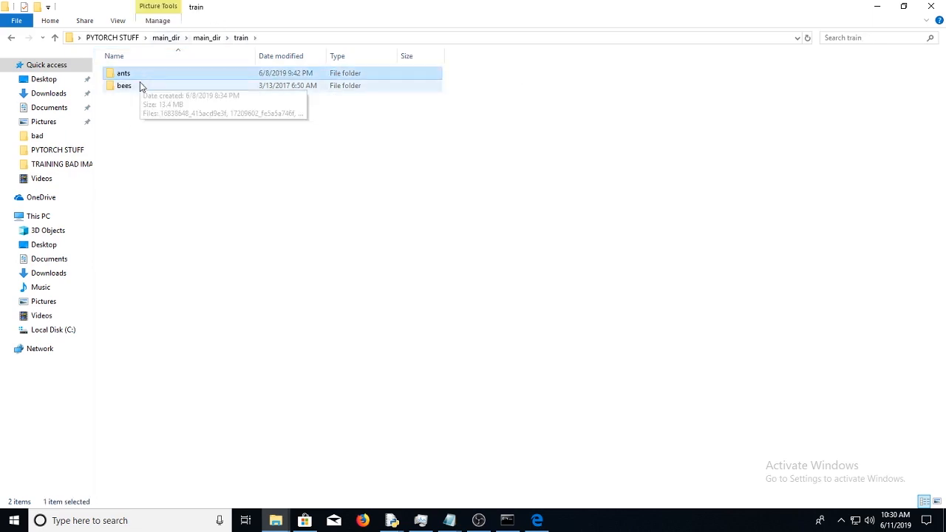
{"action": "left_click", "coordinate": [124, 85]}
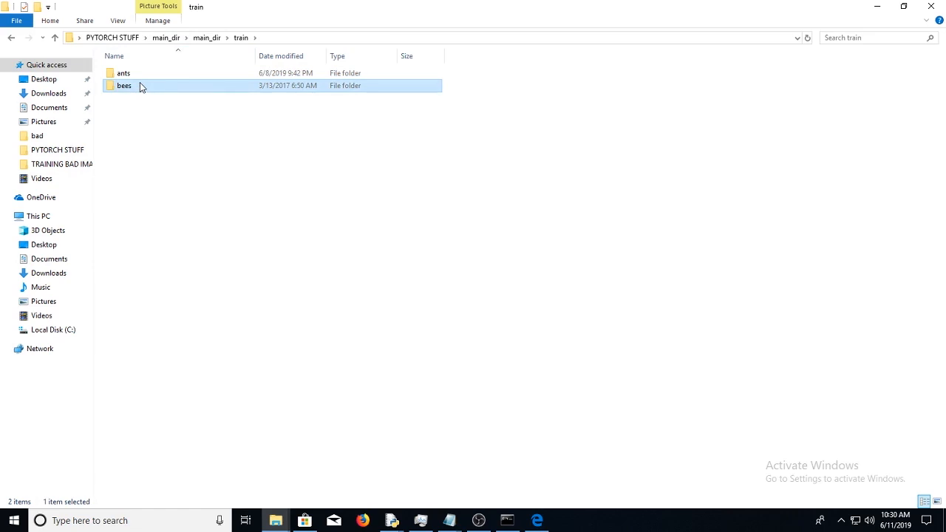
{"action": "left_click", "coordinate": [536, 521]}
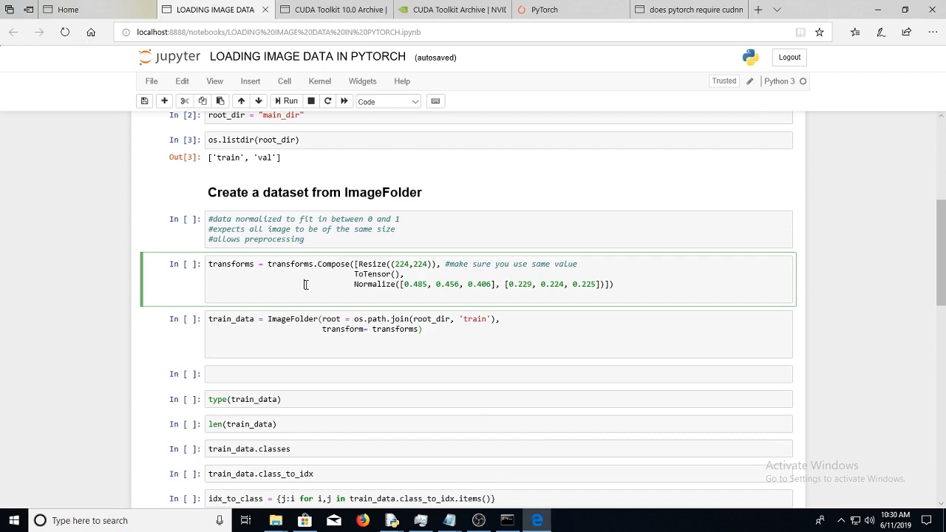
{"action": "double_click", "coordinate": [231, 264]}
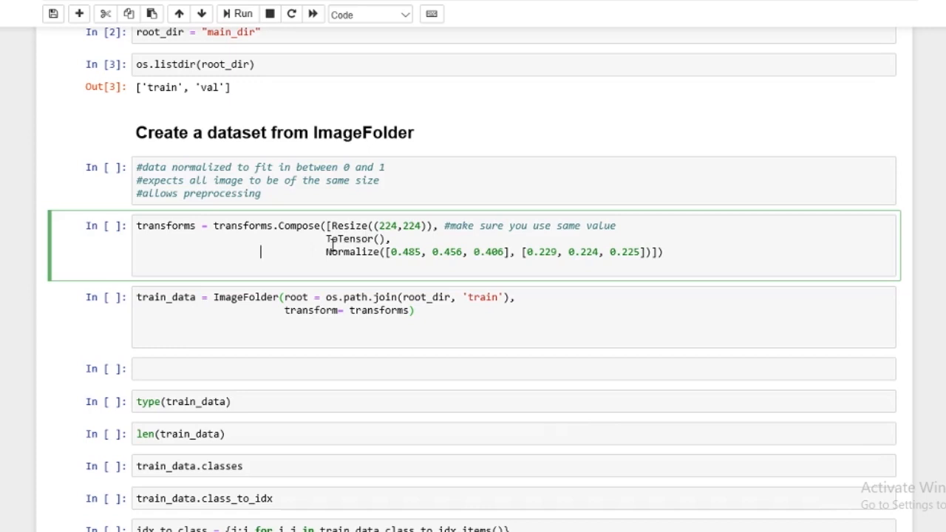
{"action": "mouse_move", "coordinate": [332, 252]}
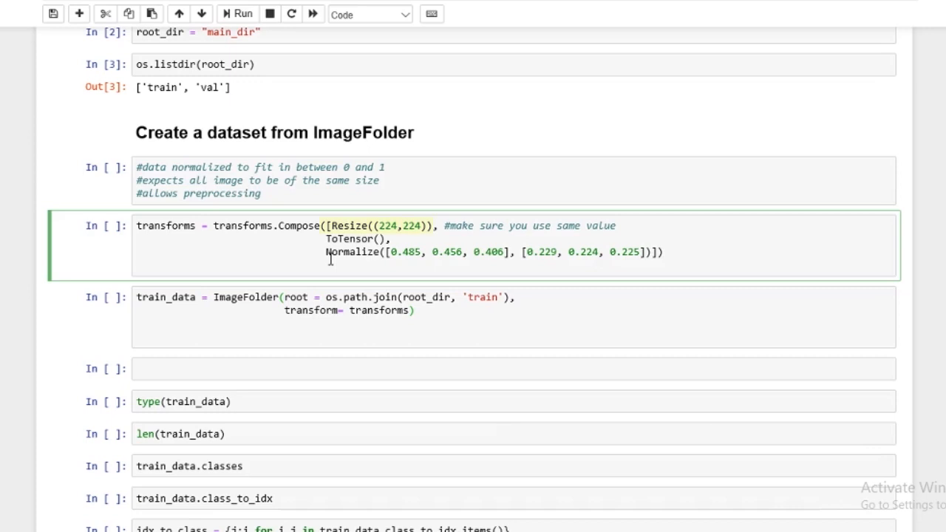
{"action": "double_click", "coordinate": [377, 226]}
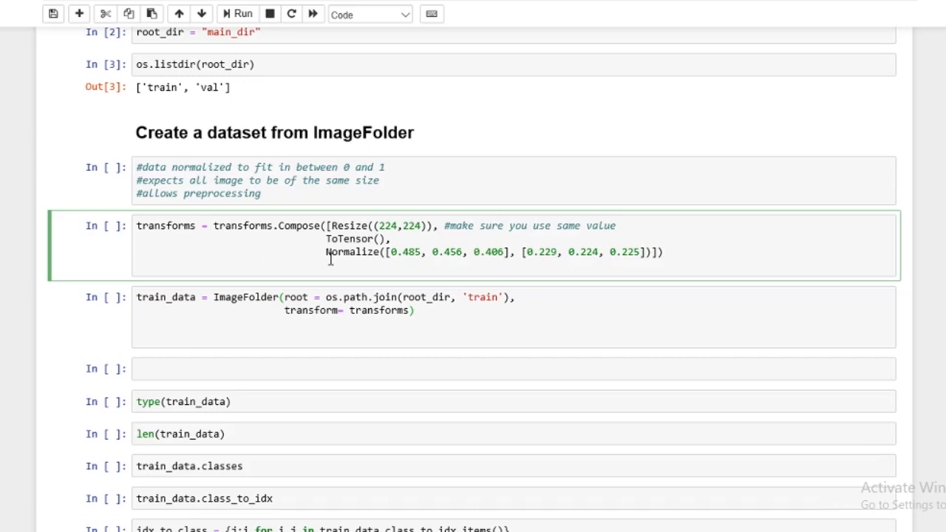
{"action": "left_click", "coordinate": [260, 251]}
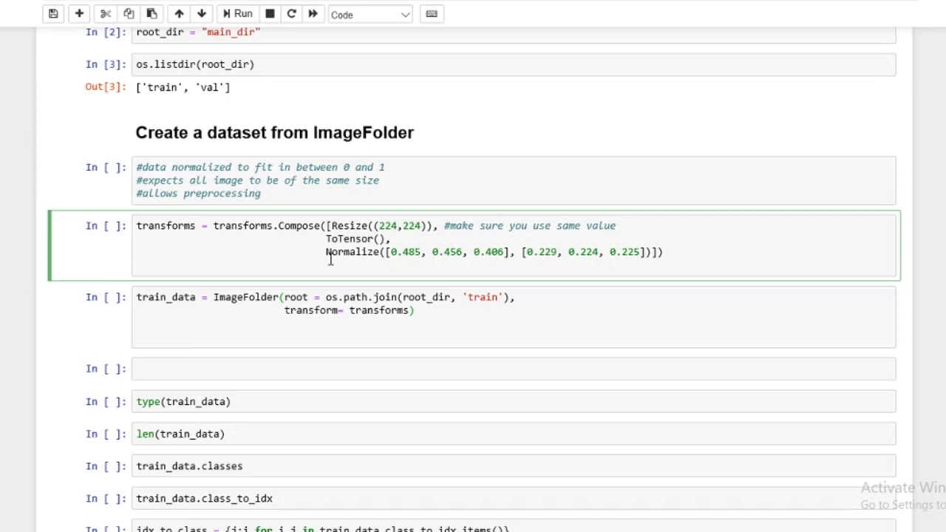
{"action": "left_click", "coordinate": [260, 252]}
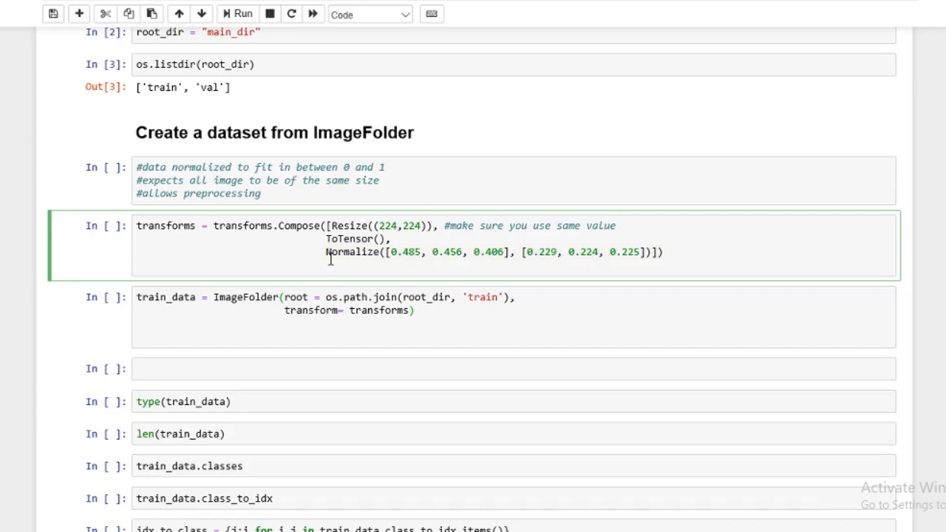
{"action": "double_click", "coordinate": [349, 239]}
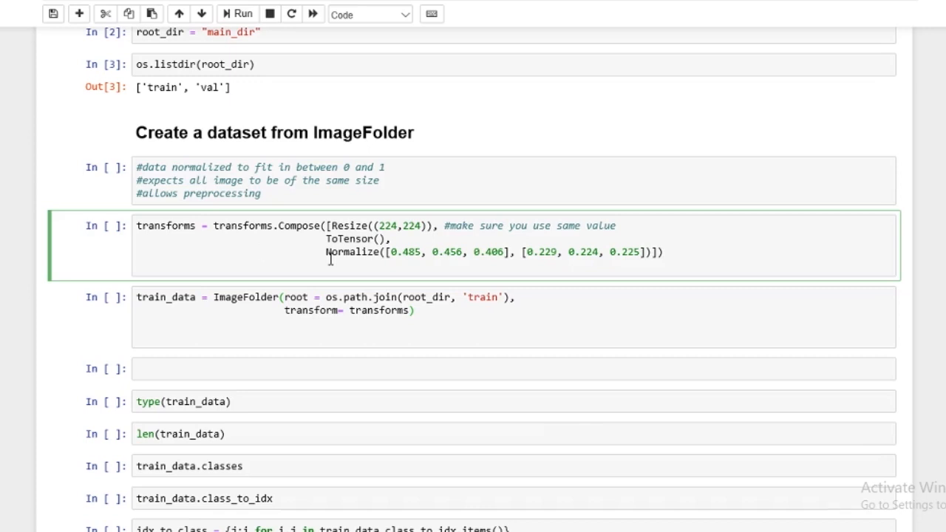
{"action": "left_click", "coordinate": [261, 251]}
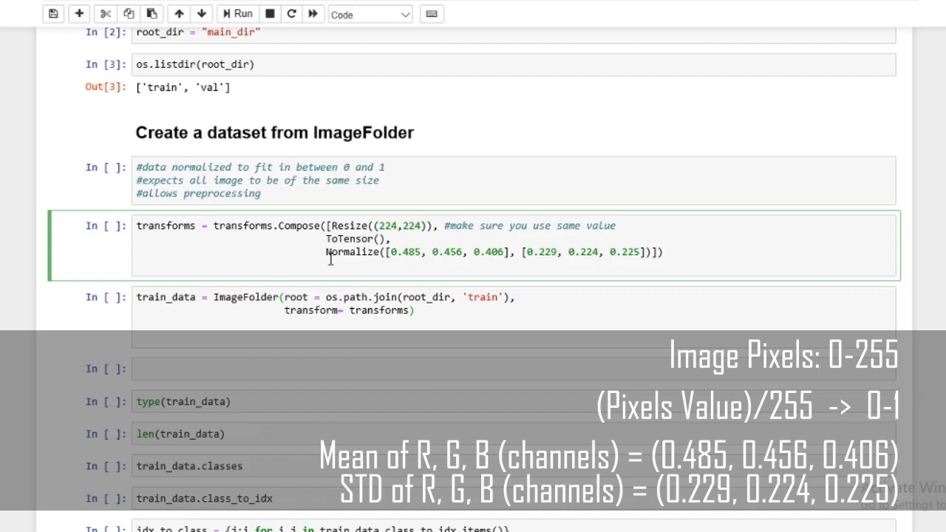
{"action": "left_click", "coordinate": [261, 251]}
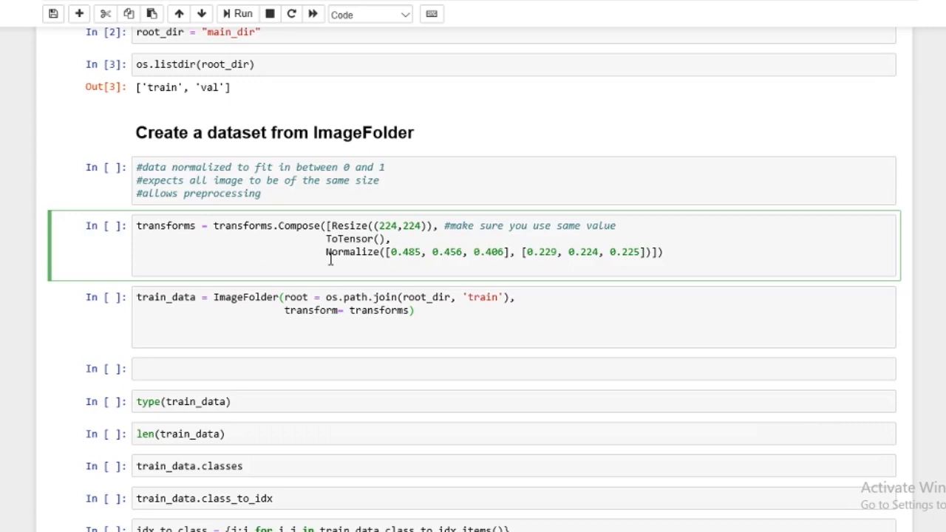
Step: Scroll the notebook down to the ImageFolder cells before bringing up the File Explorer windows
{"action": "double_click", "coordinate": [246, 297]}
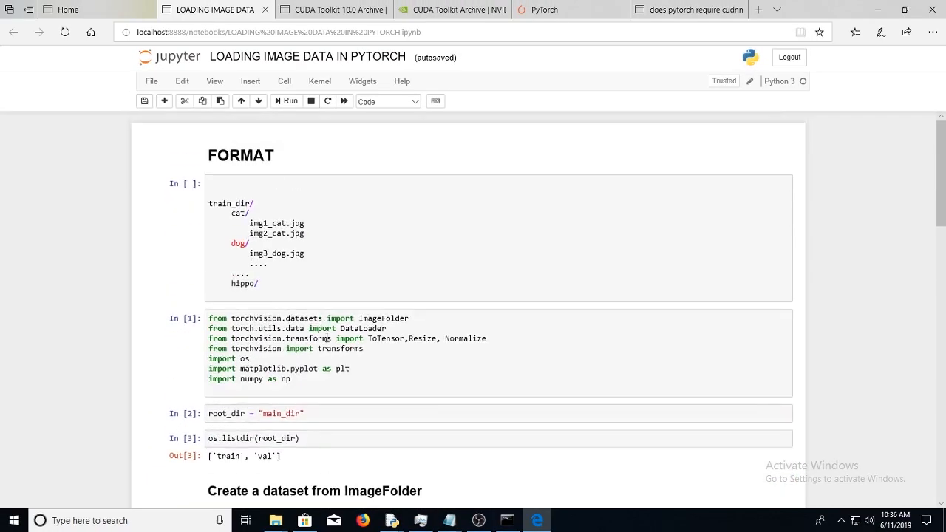
{"action": "scroll", "scroll_direction": "down", "scroll_amount": 3}
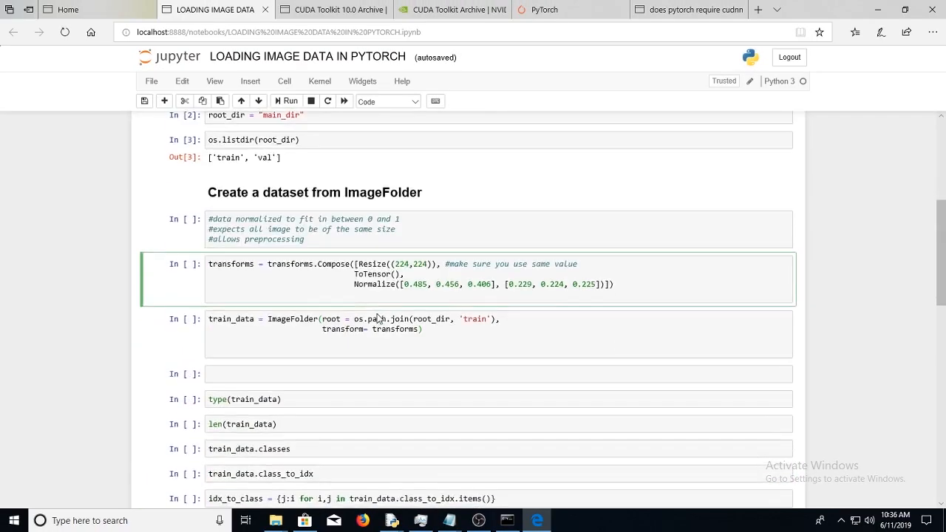
{"action": "scroll", "scroll_direction": "down", "scroll_amount": 3}
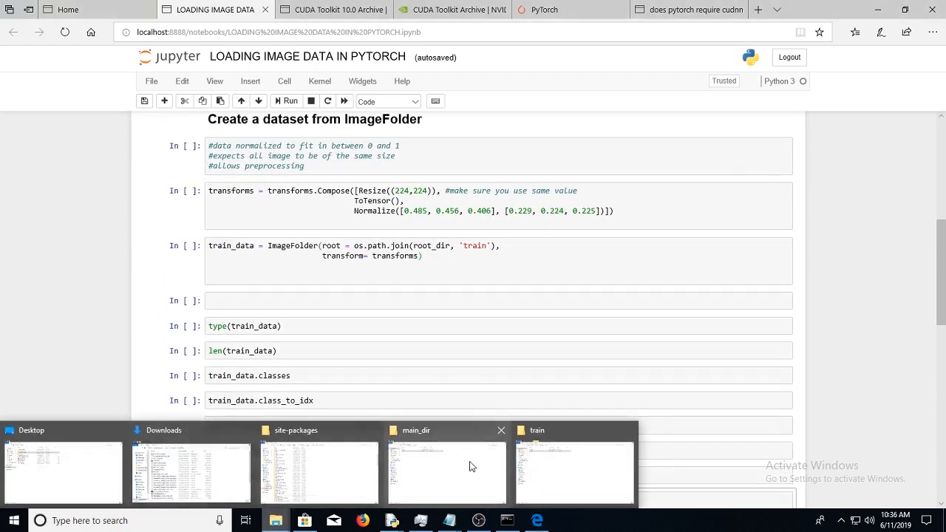
Step: Show main_dir holding the train and val folders, then return to the notebook's train_data cell
{"action": "left_click", "coordinate": [573, 473]}
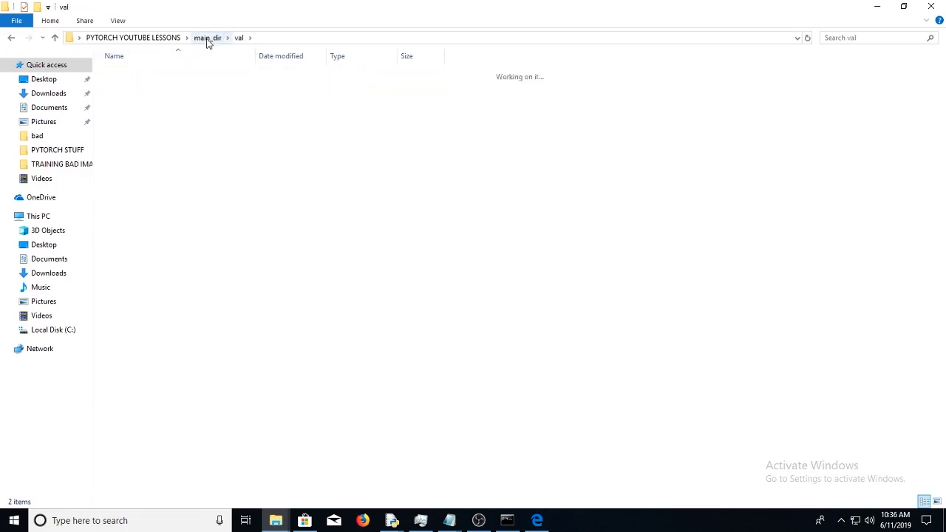
{"action": "left_click", "coordinate": [208, 37]}
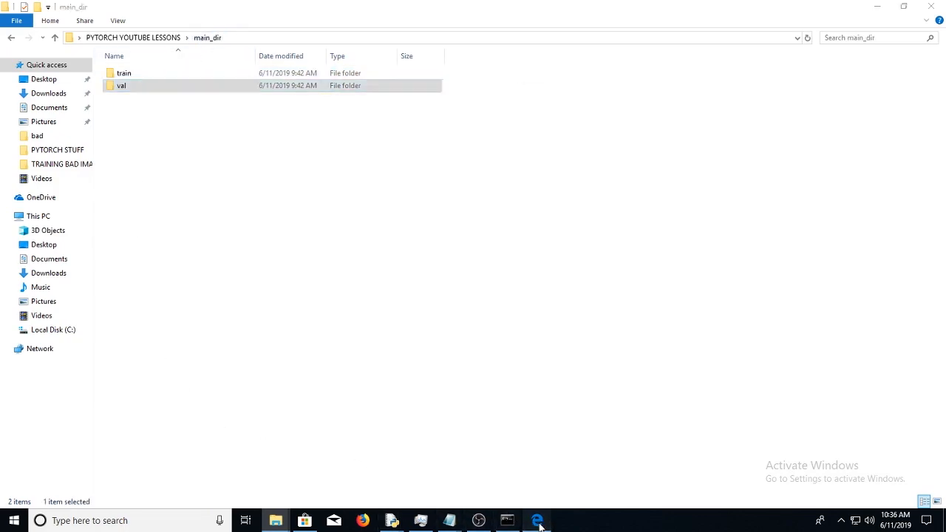
{"action": "left_click", "coordinate": [539, 520]}
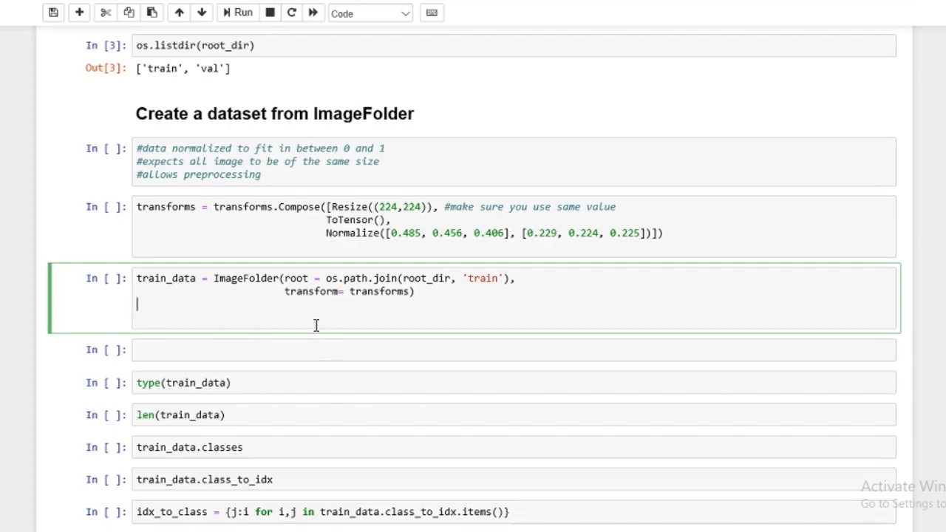
Step: Execute the train_data ImageFolder cell built from the train folder with the transforms (In [4])
{"action": "left_click_drag", "start_coordinate": [283, 278], "coordinate": [510, 278]}
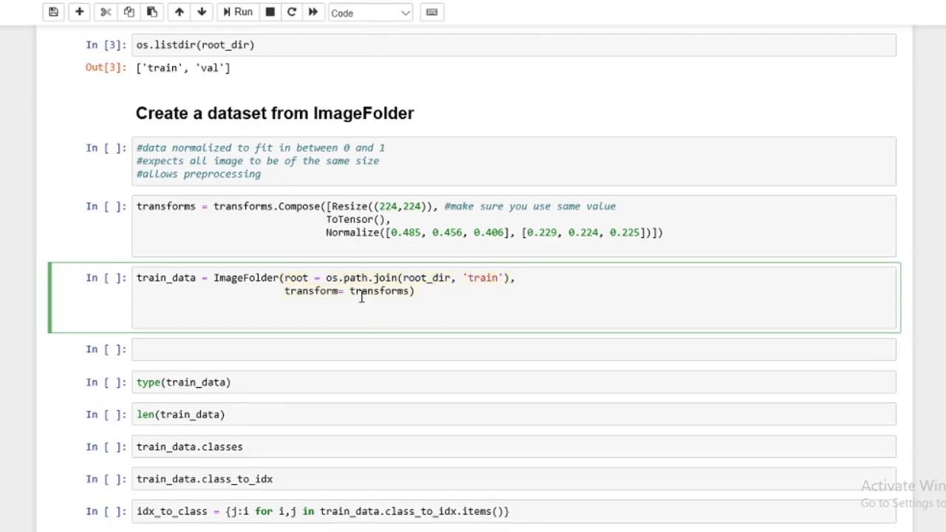
{"action": "double_click", "coordinate": [246, 277]}
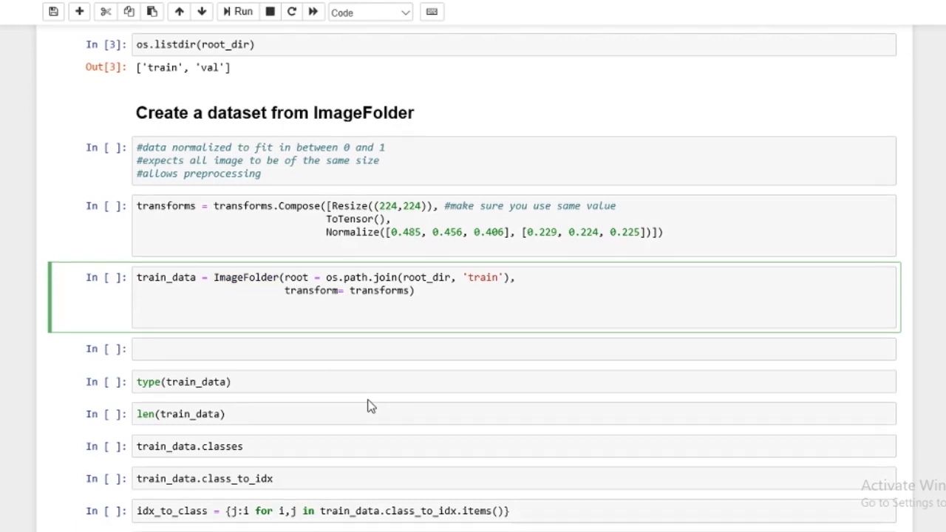
{"action": "key", "text": "enter"}
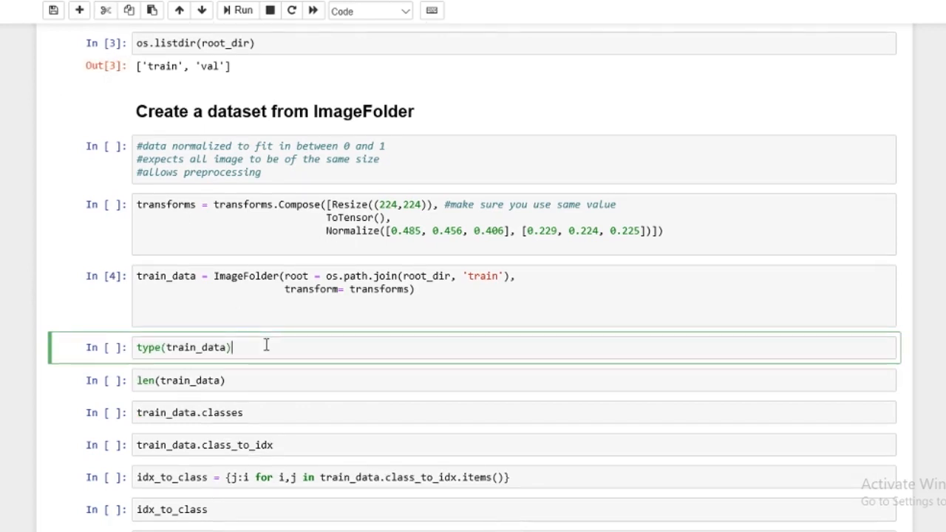
{"action": "mouse_move", "coordinate": [272, 345]}
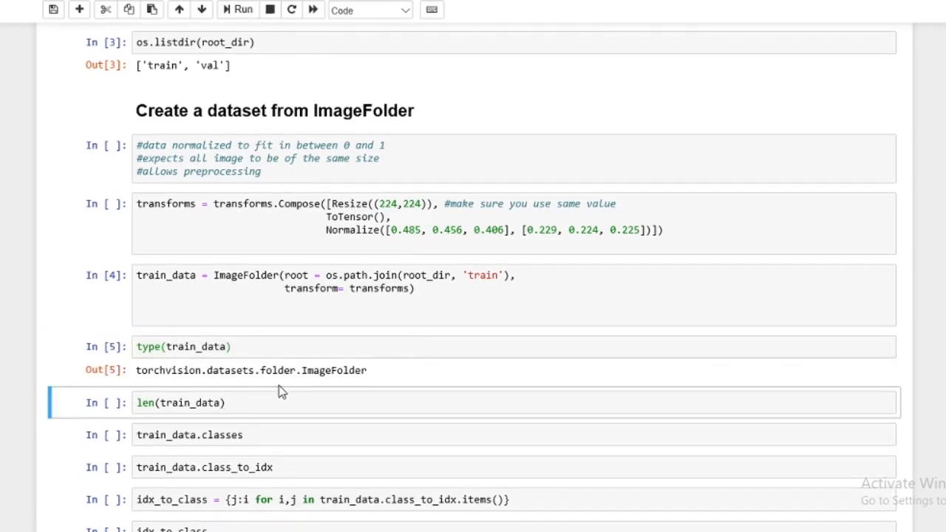
Step: Confirm type(train_data) is ImageFolder and len(train_data) returns 244 images
{"action": "double_click", "coordinate": [221, 370]}
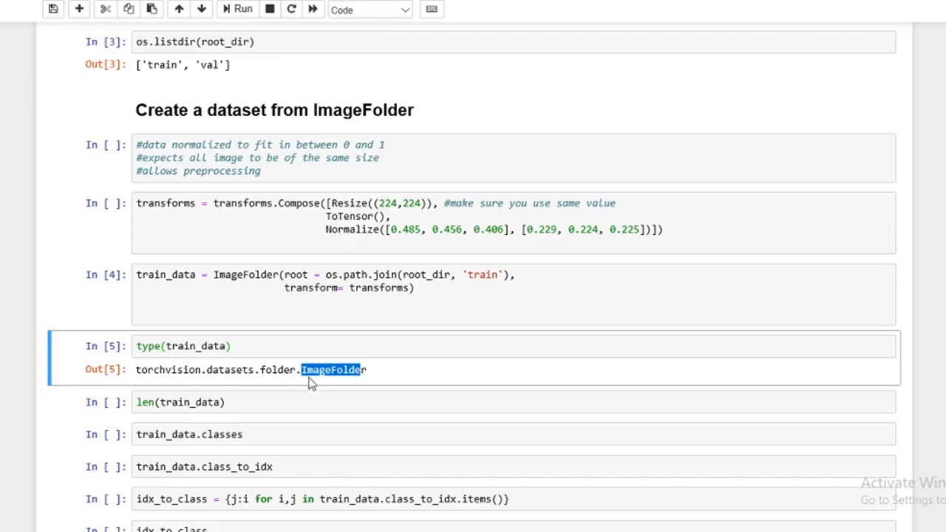
{"action": "left_click", "coordinate": [295, 402]}
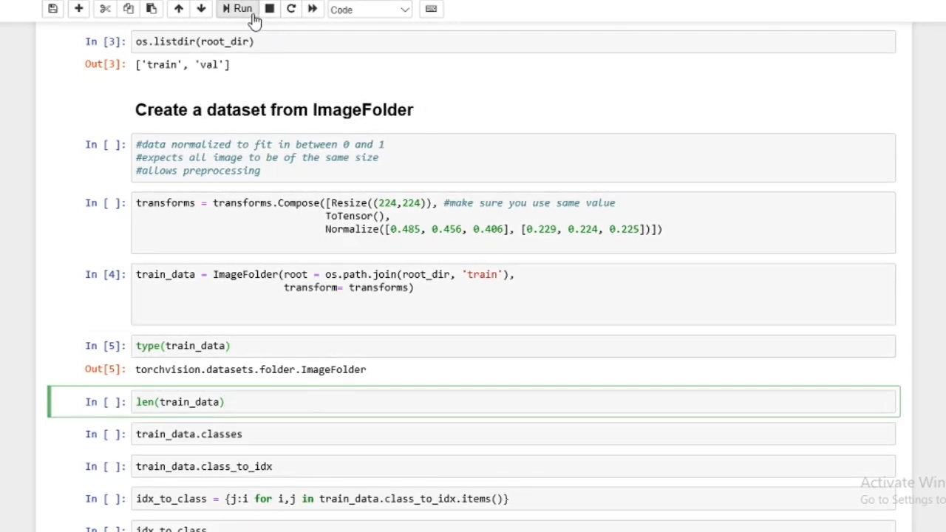
{"action": "left_click", "coordinate": [242, 8]}
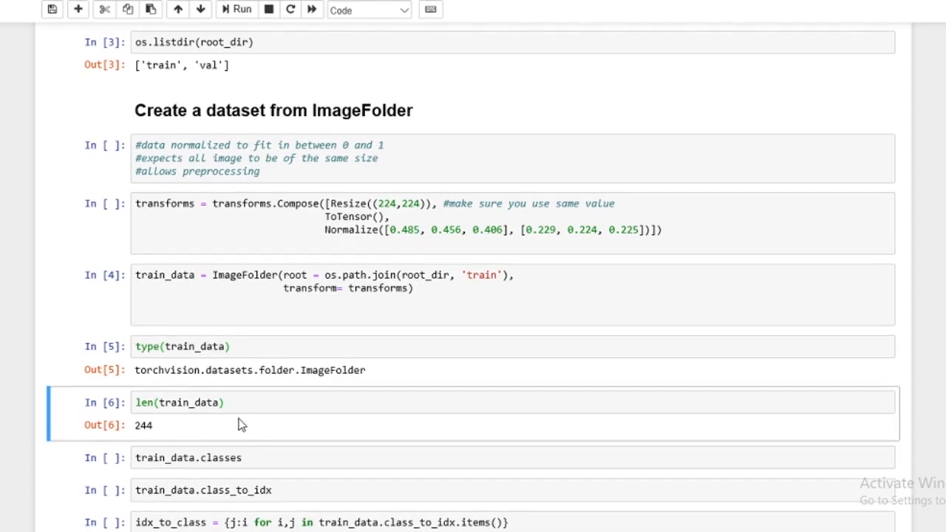
{"action": "scroll", "scroll_direction": "down", "scroll_amount": 3}
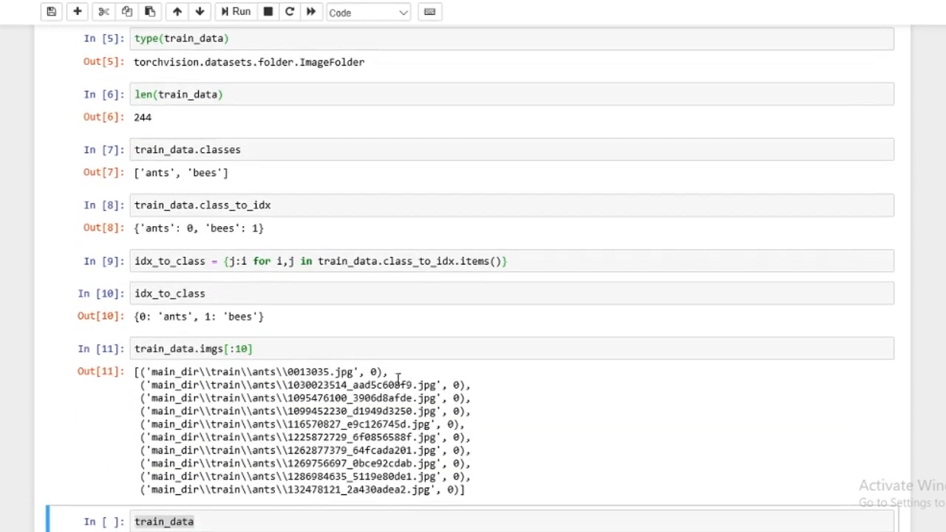
Step: Show imgs[-10:] listing bee paths labelled 1 and the 244-datapoint ImageFolder summary
{"action": "double_click", "coordinate": [371, 371]}
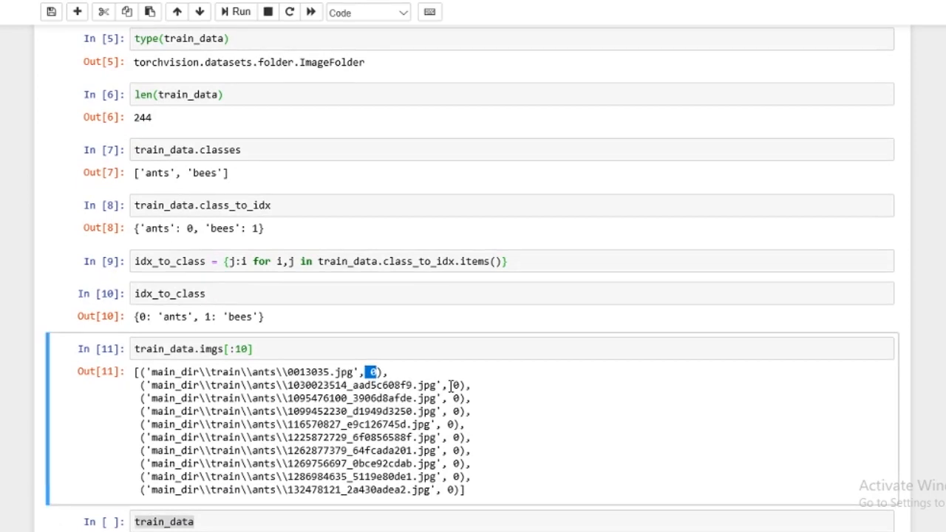
{"action": "mouse_move", "coordinate": [206, 249]}
{"action": "type", "text": "-10:"}
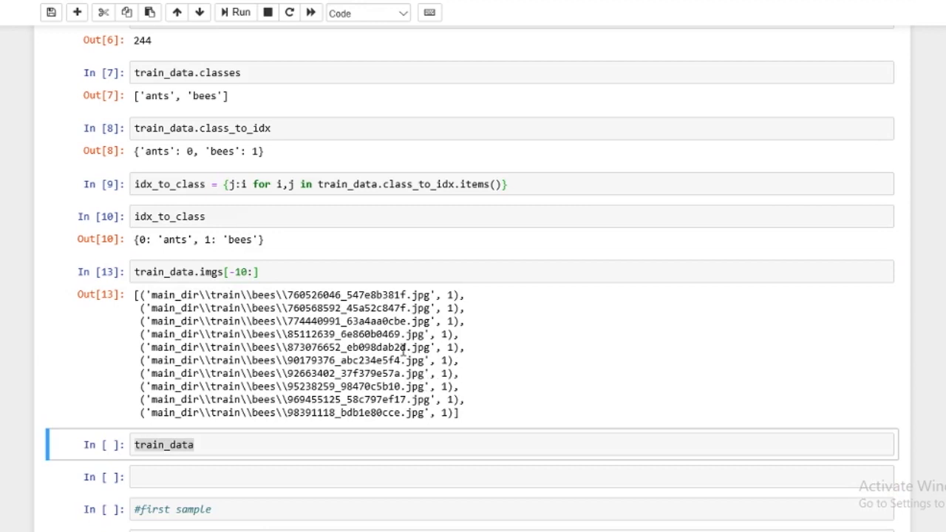
{"action": "scroll", "scroll_direction": "down", "scroll_amount": 3}
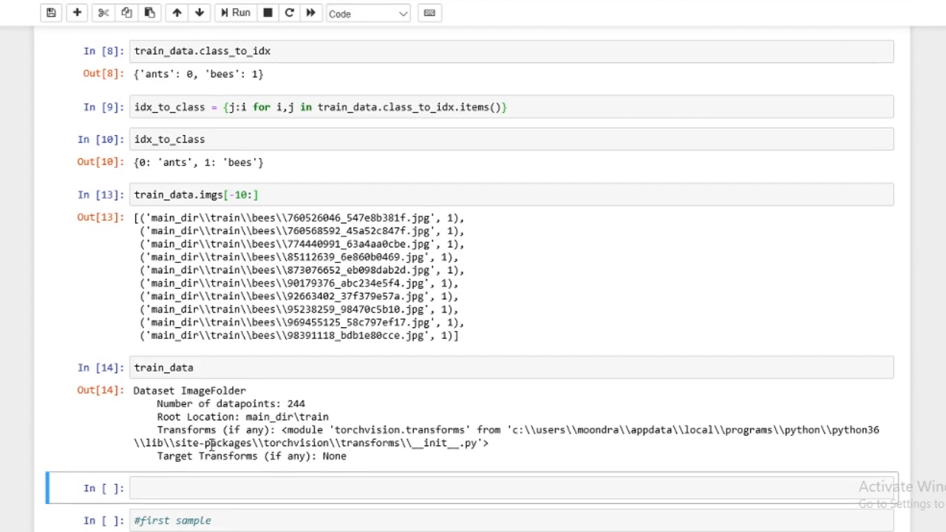
{"action": "mouse_move", "coordinate": [331, 472]}
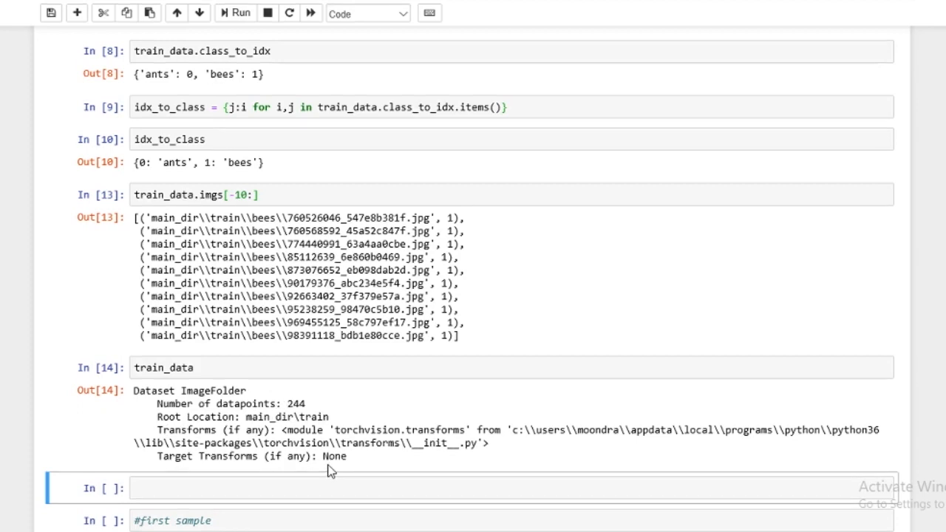
{"action": "mouse_move", "coordinate": [168, 474]}
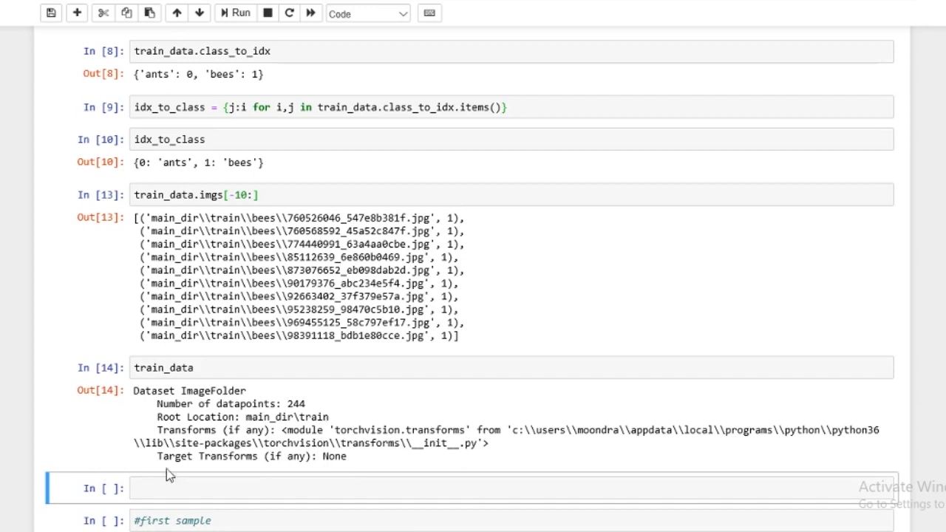